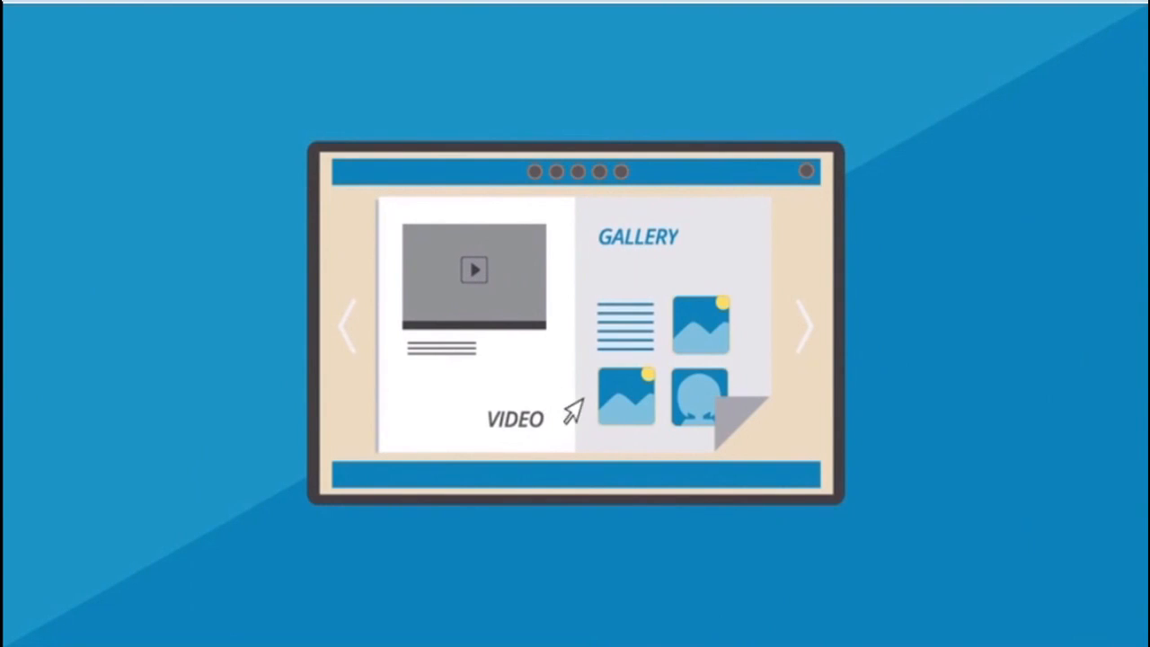
{"action": "mouse_move", "coordinate": [806, 350]}
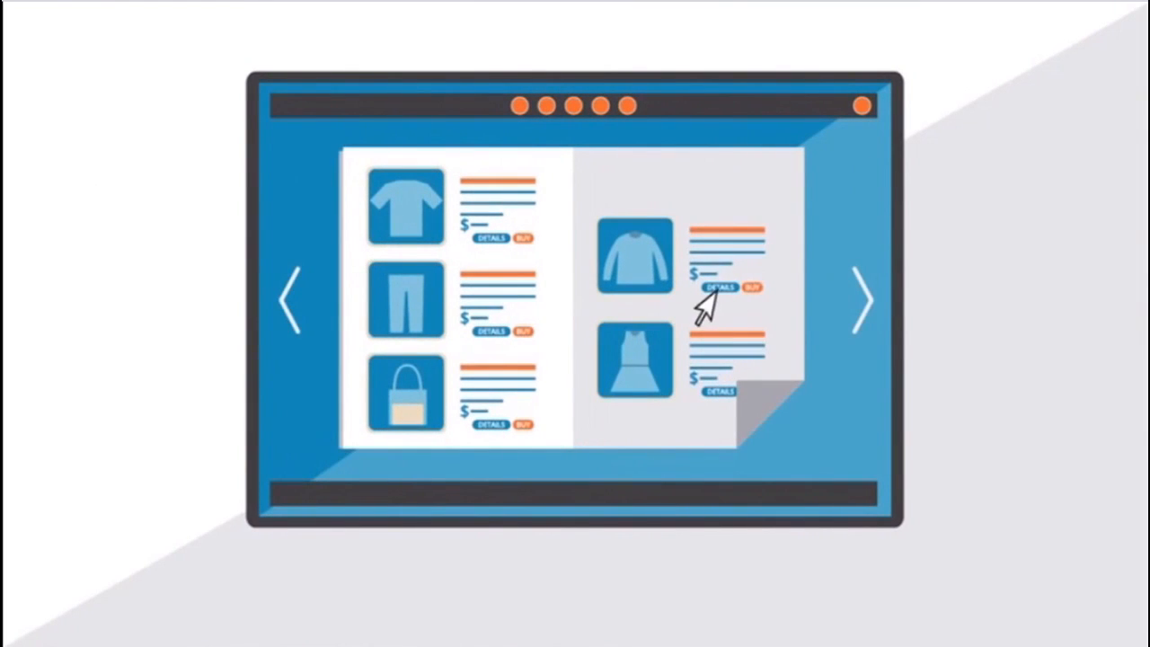
Enlarge the sweater's details from the catalogue spread and show its next colour option.
{"action": "left_click", "coordinate": [714, 288]}
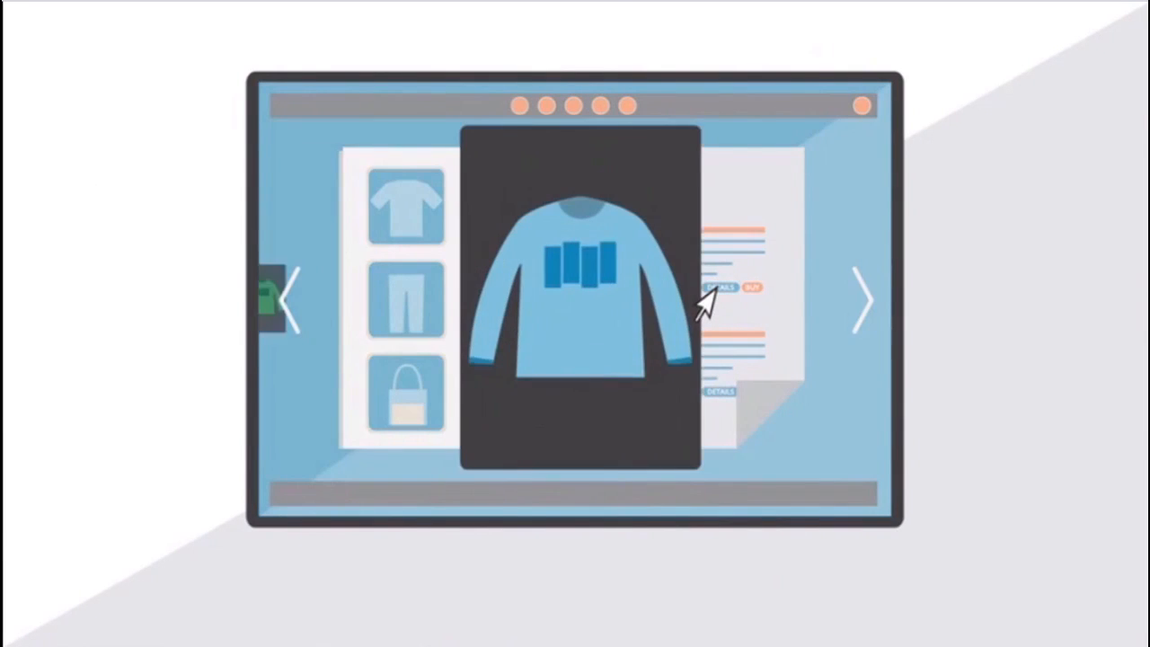
{"action": "left_click", "coordinate": [859, 302]}
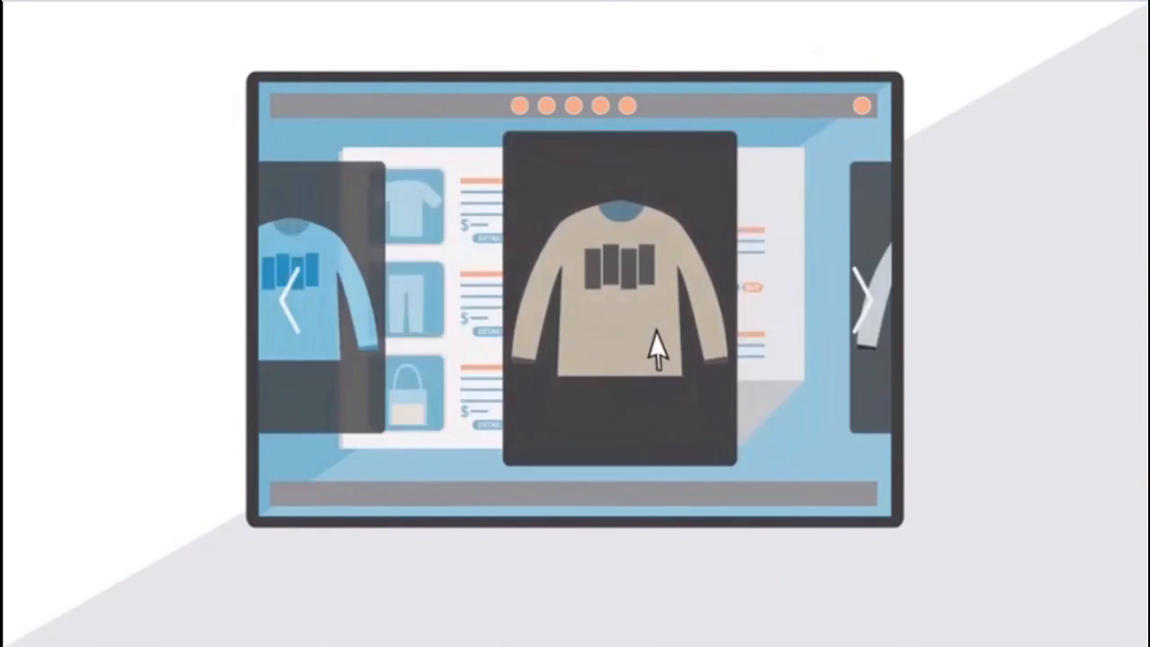